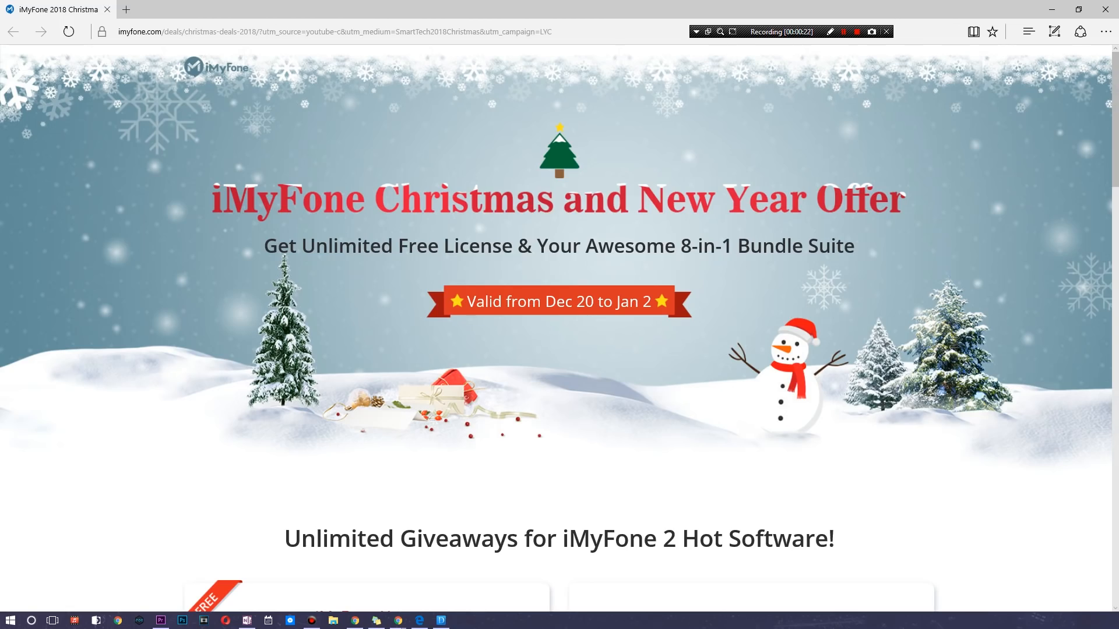
scroll("down", 3)
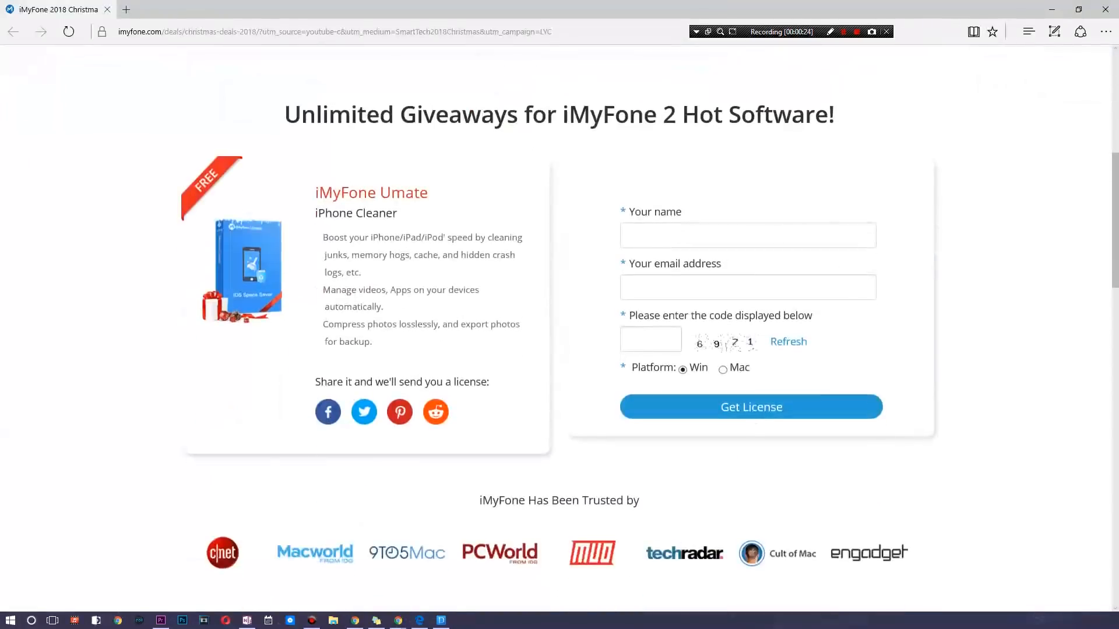
scroll("down", 3)
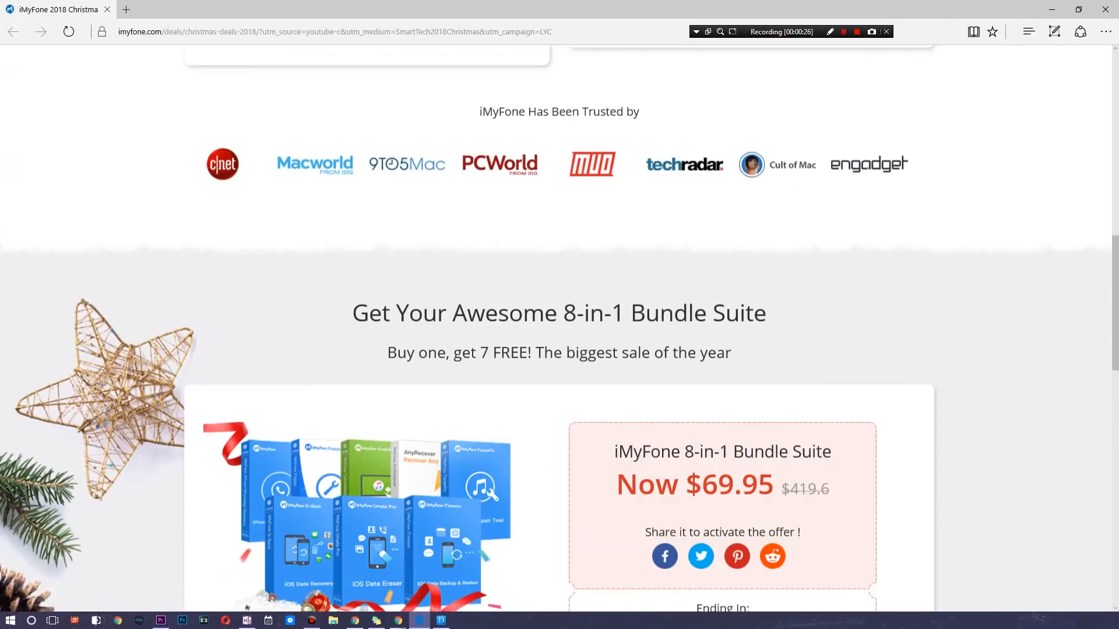
scroll("down", 3)
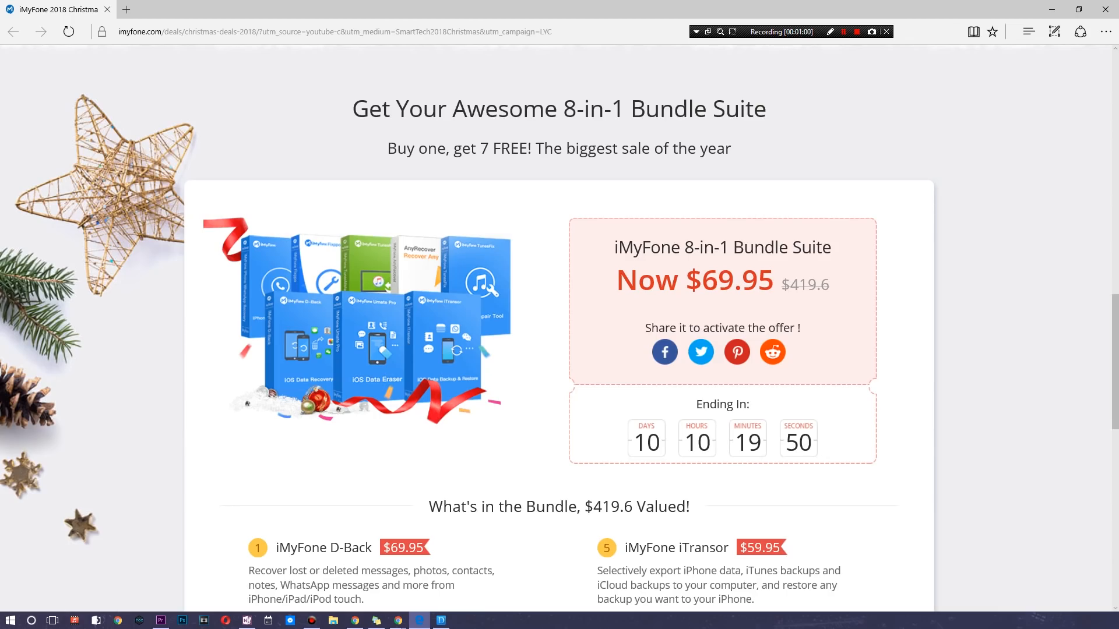
scroll("down", 3)
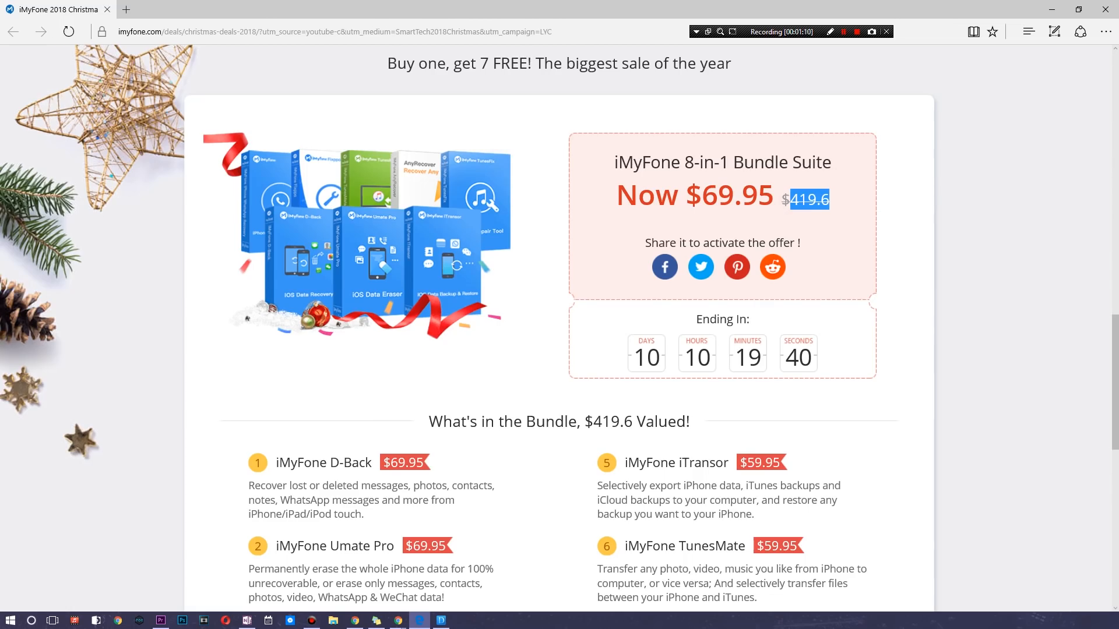
scroll("down", 3)
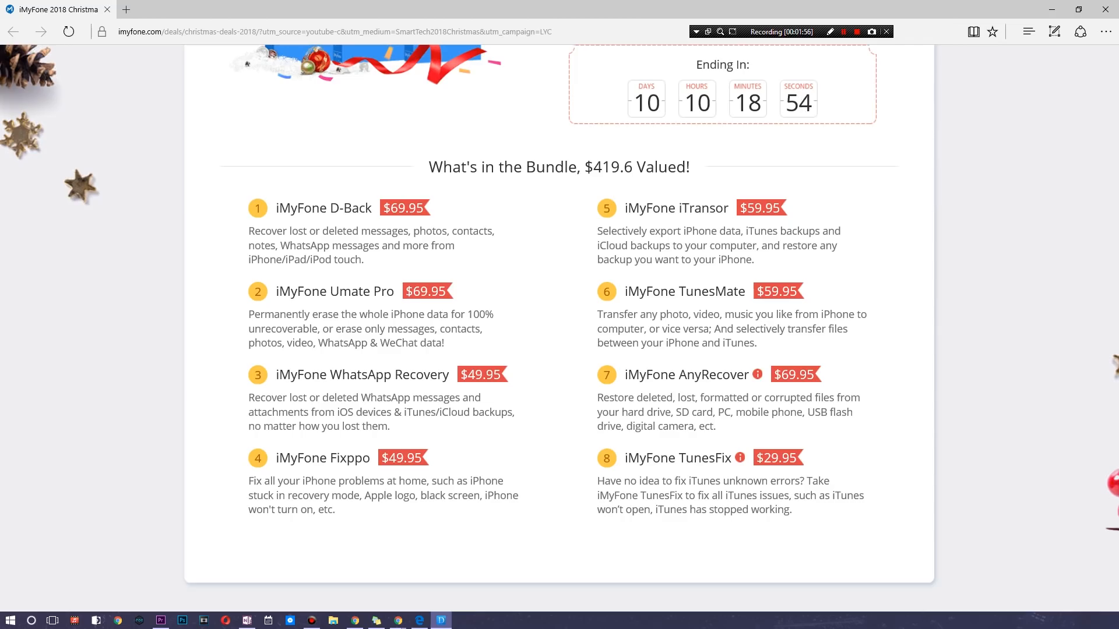
scroll("up", 3)
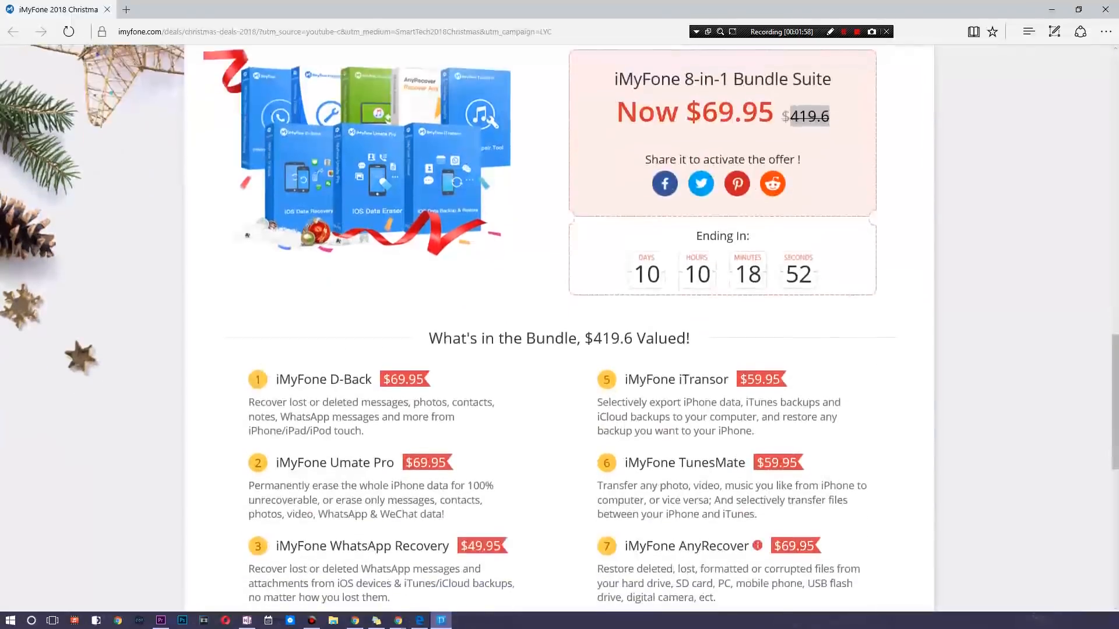
scroll("down", 3)
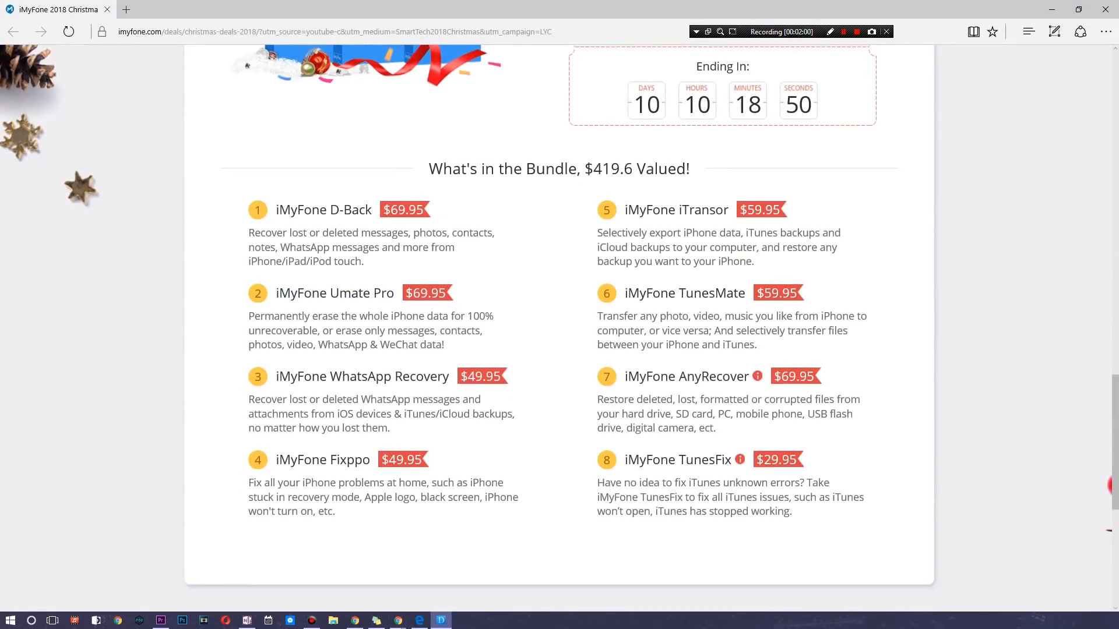